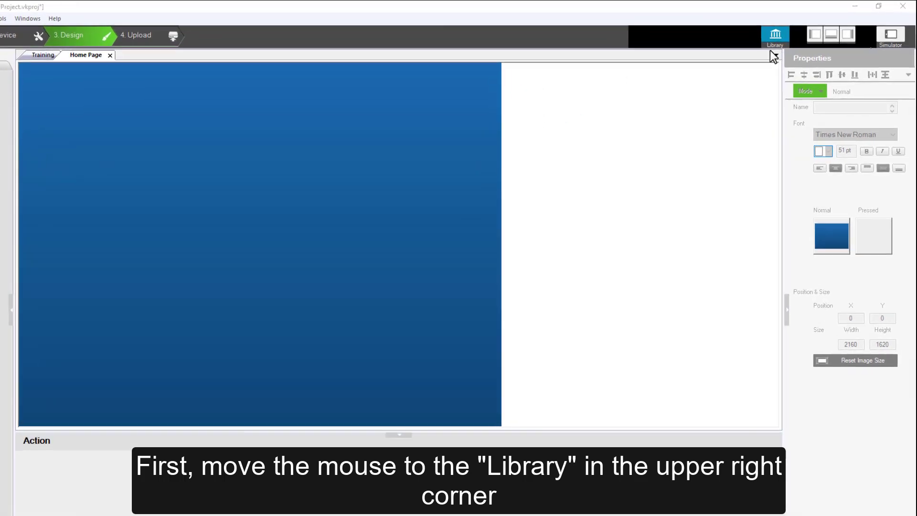
Step: Open the Library from the top-right toolbar to view its empty variable list
{"action": "left_click", "coordinate": [773, 34]}
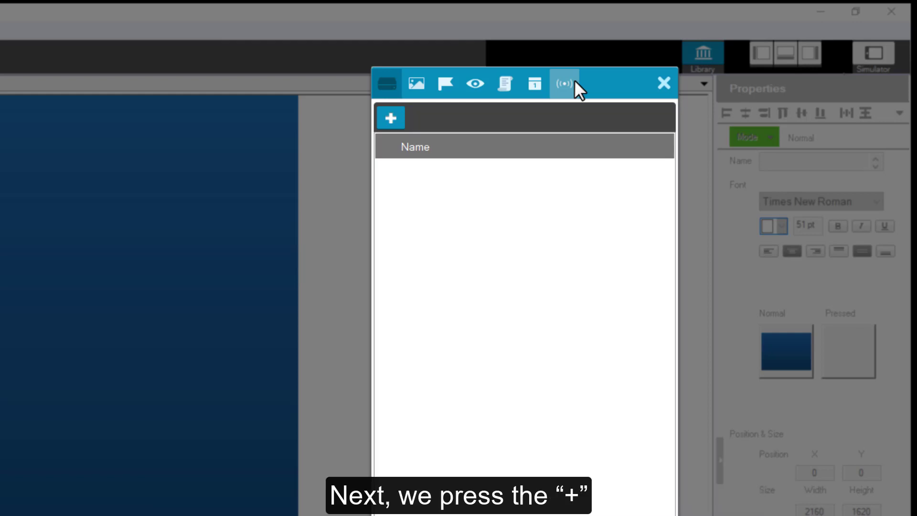
{"action": "mouse_move", "coordinate": [462, 97]}
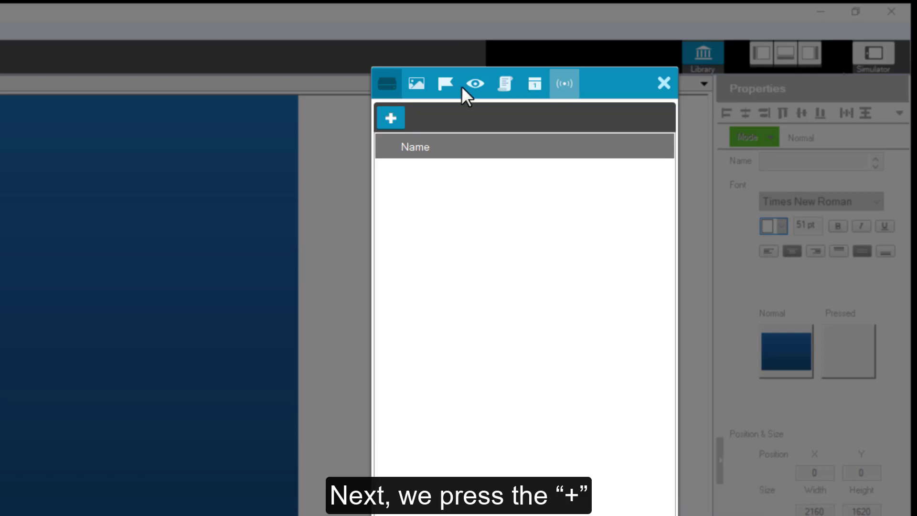
Step: Add a variable named 'Volume' and set its data type to ASCII
{"action": "left_click", "coordinate": [390, 118]}
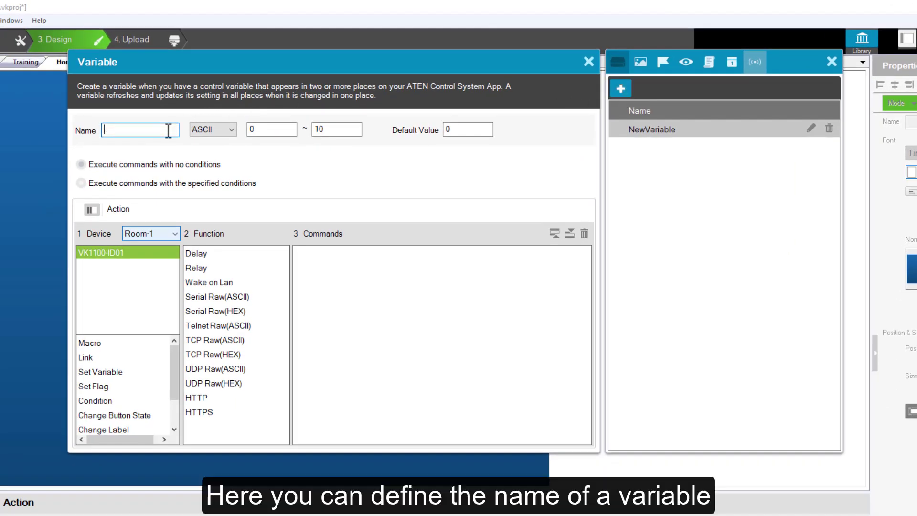
{"action": "type", "text": "Volume"}
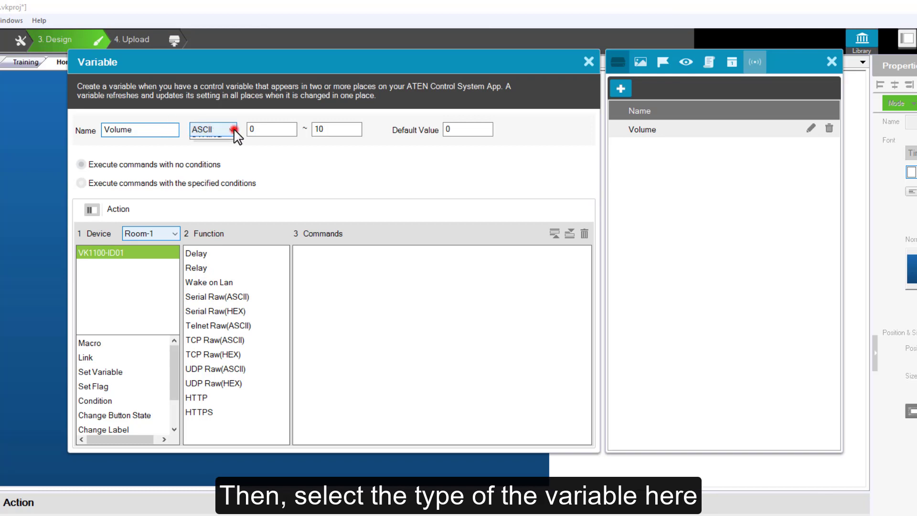
{"action": "left_click", "coordinate": [213, 128]}
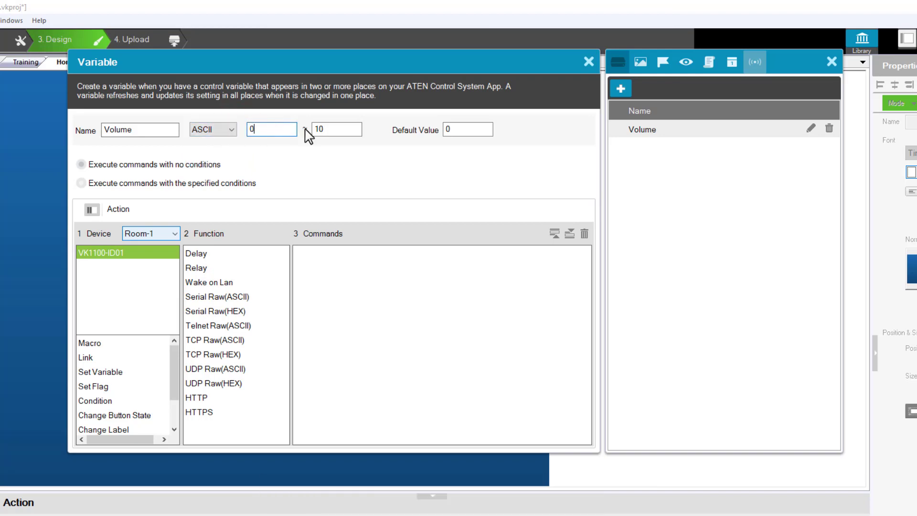
Step: Set Volume's range to 0–10 with default 0, close, and reopen its editor
{"action": "left_click", "coordinate": [337, 129]}
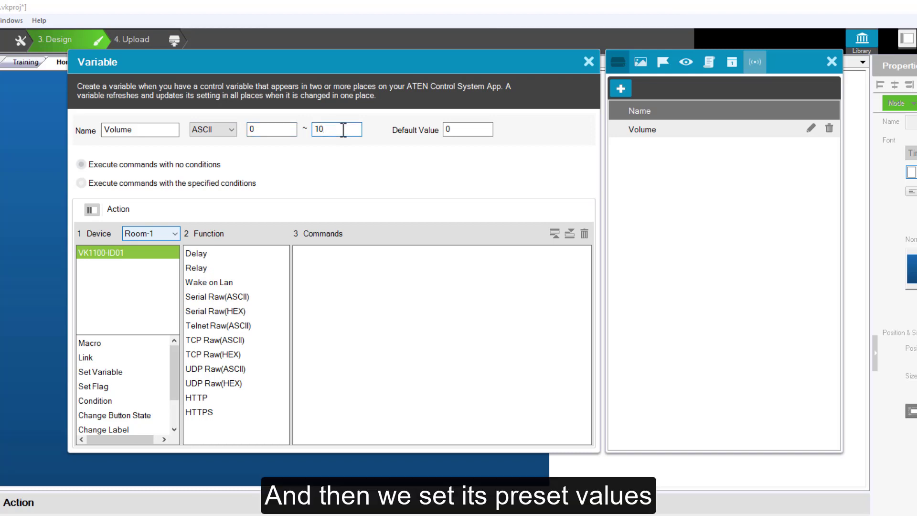
{"action": "left_click", "coordinate": [468, 129]}
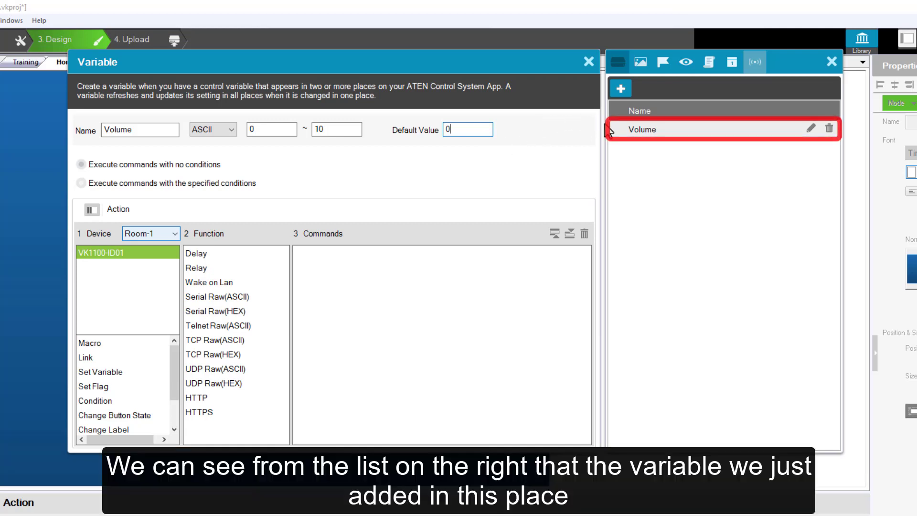
{"action": "mouse_move", "coordinate": [677, 149]}
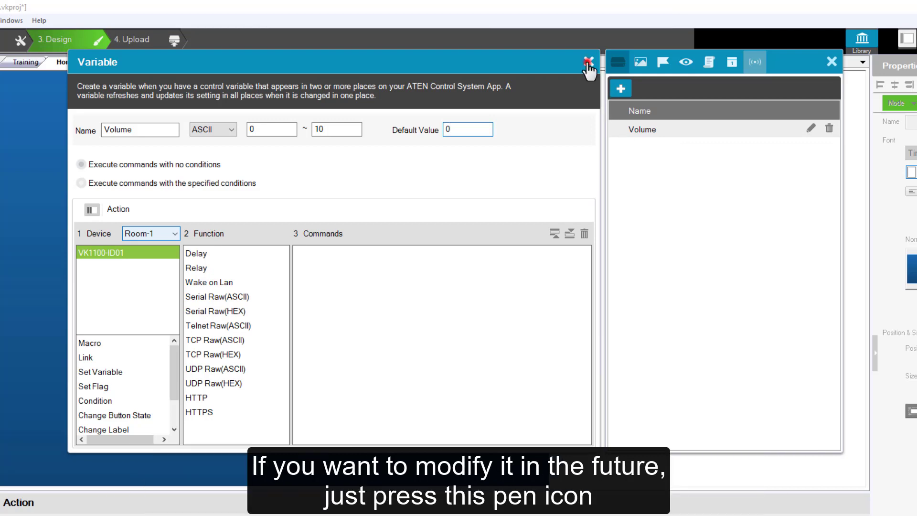
{"action": "left_click", "coordinate": [587, 62]}
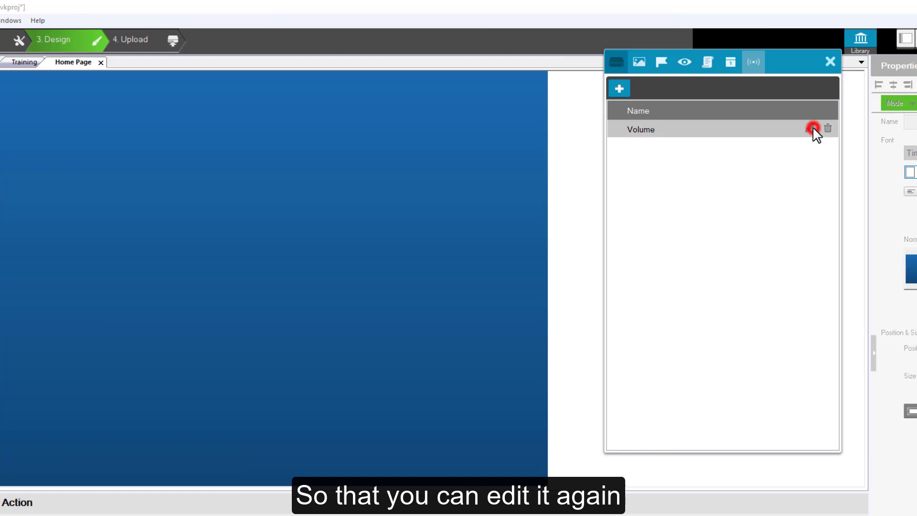
{"action": "left_click", "coordinate": [813, 128]}
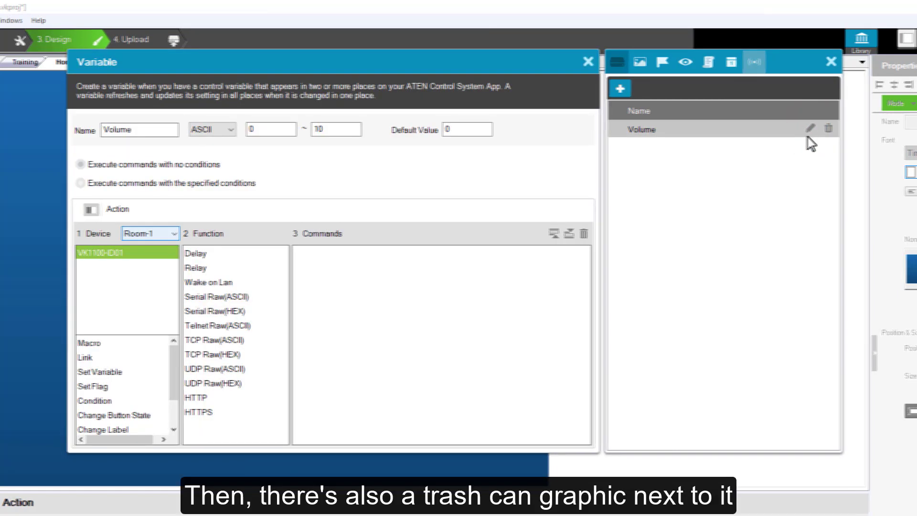